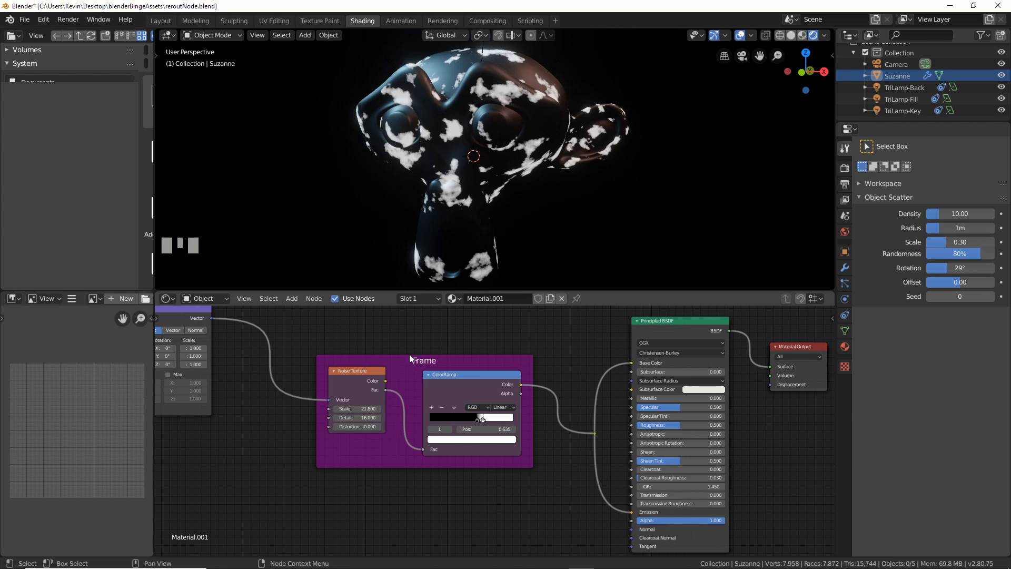
mouse_move(509, 448)
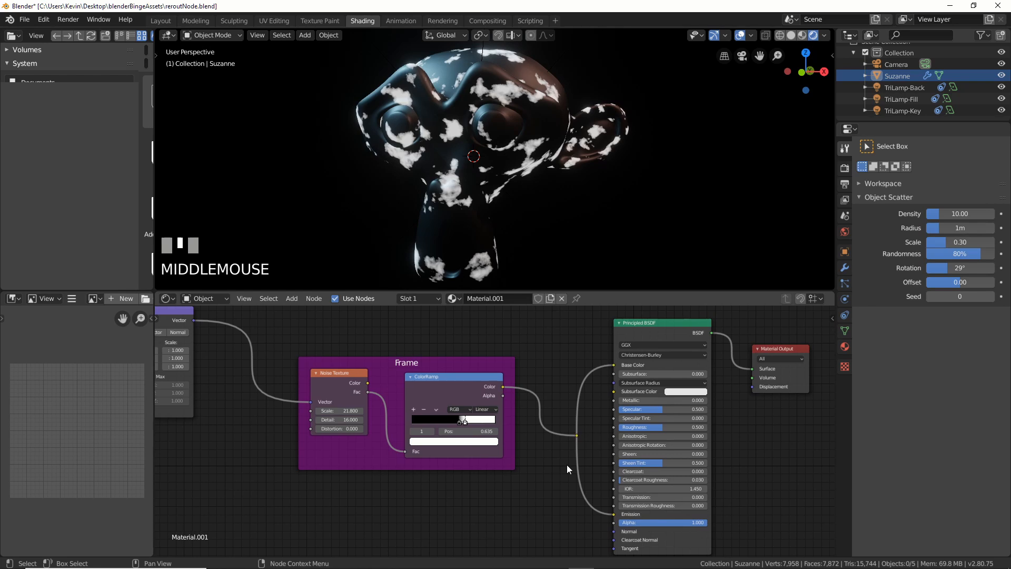
mouse_move(579, 443)
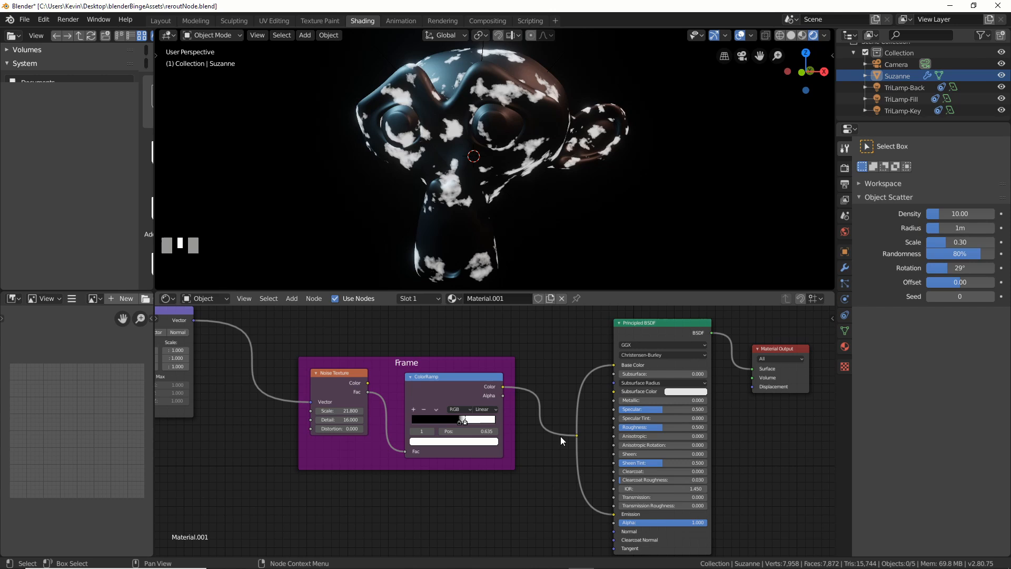
mouse_move(429, 365)
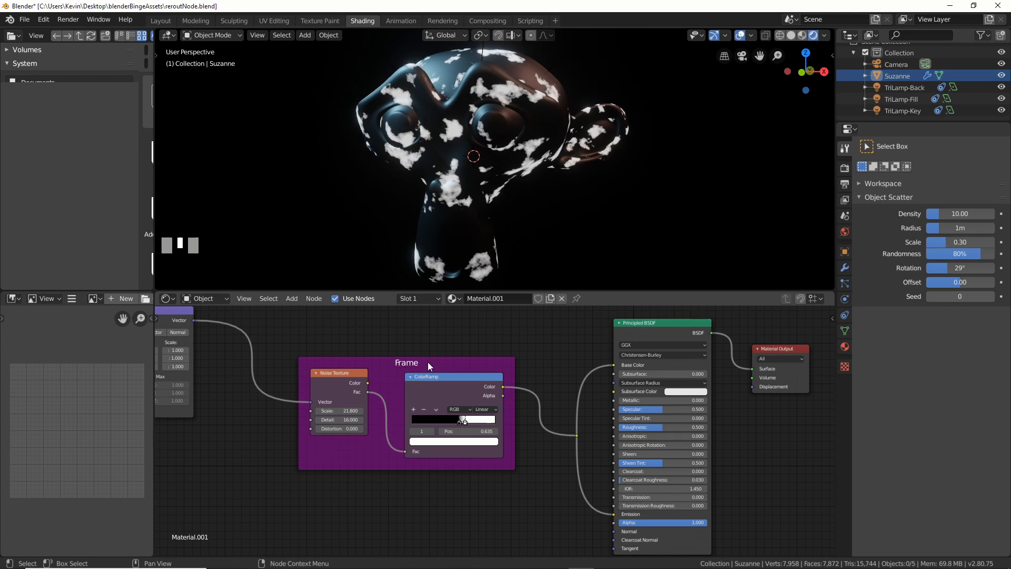
mouse_move(569, 440)
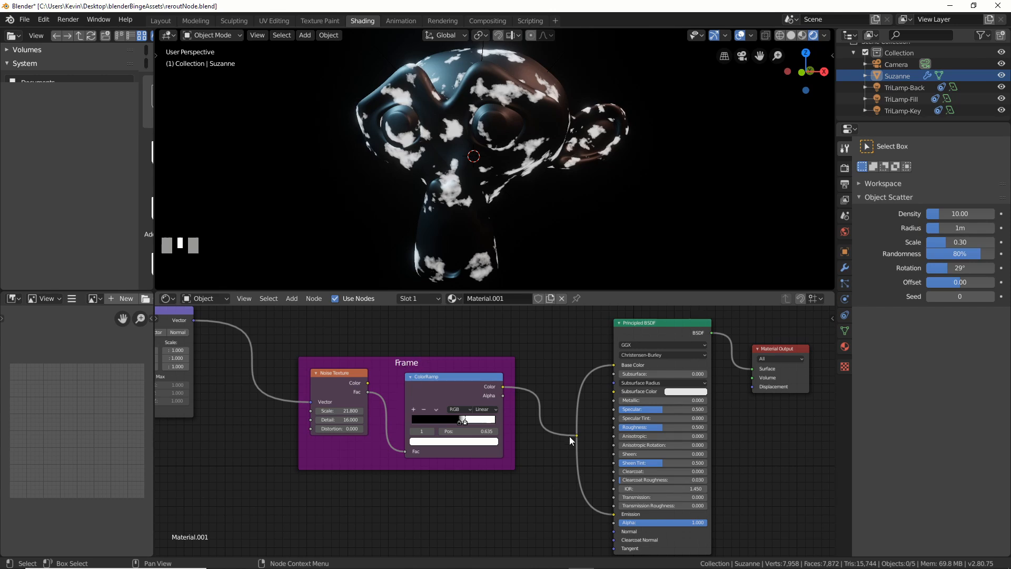
Delete the purple Frame node enclosing the Noise Texture and ColorRamp nodes.
key("Delete")
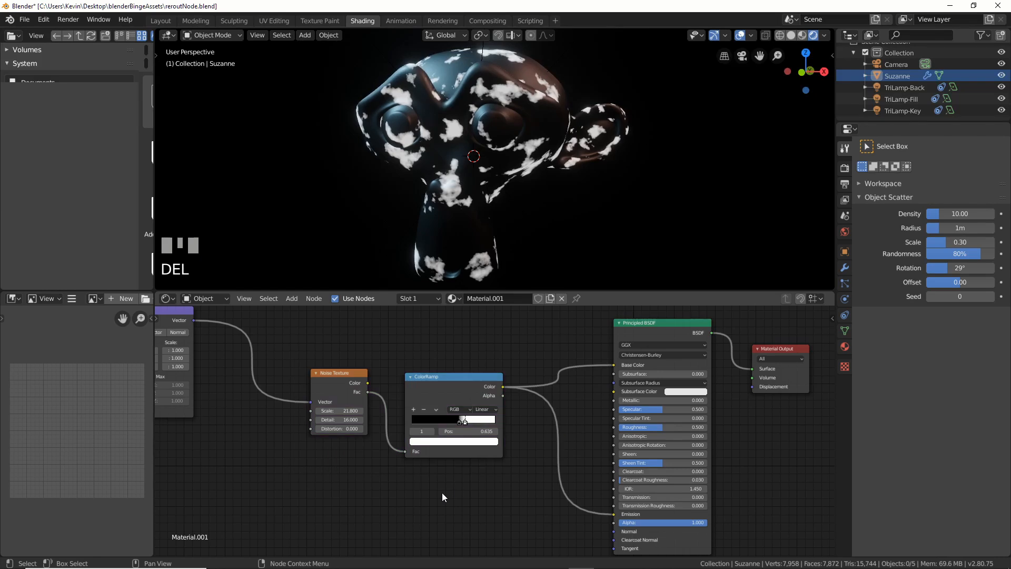
mouse_move(374, 260)
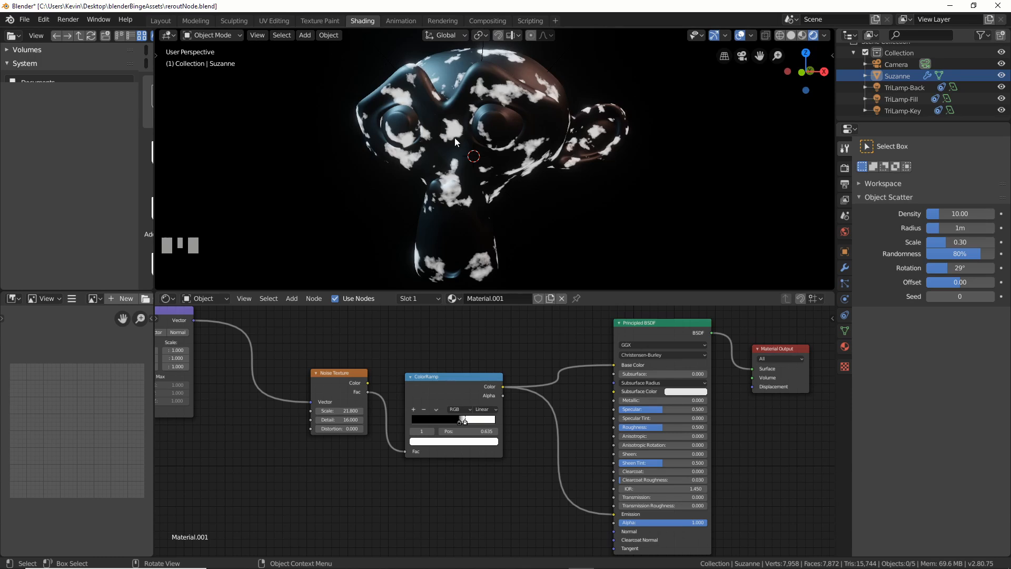
mouse_move(532, 393)
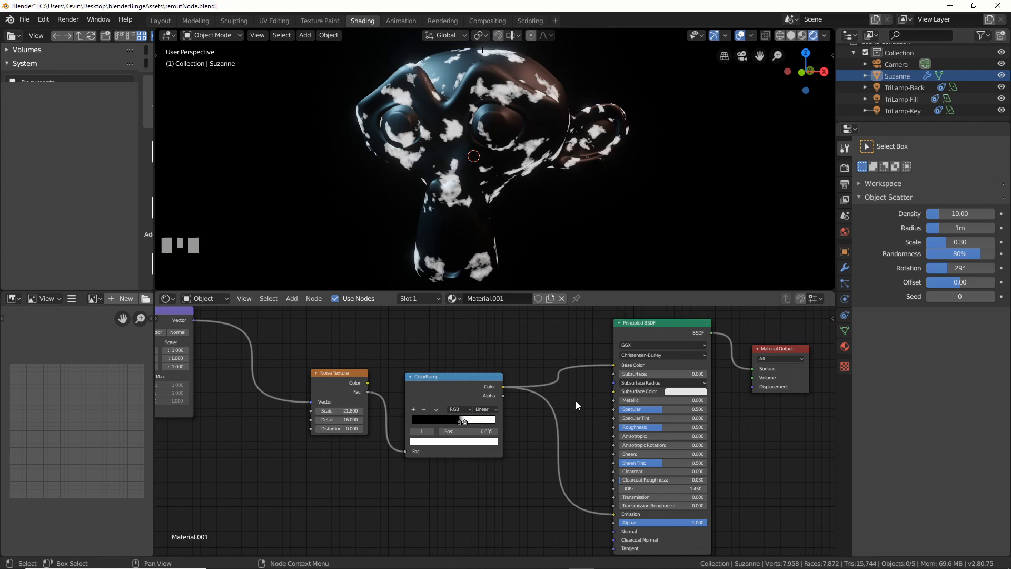
mouse_move(551, 372)
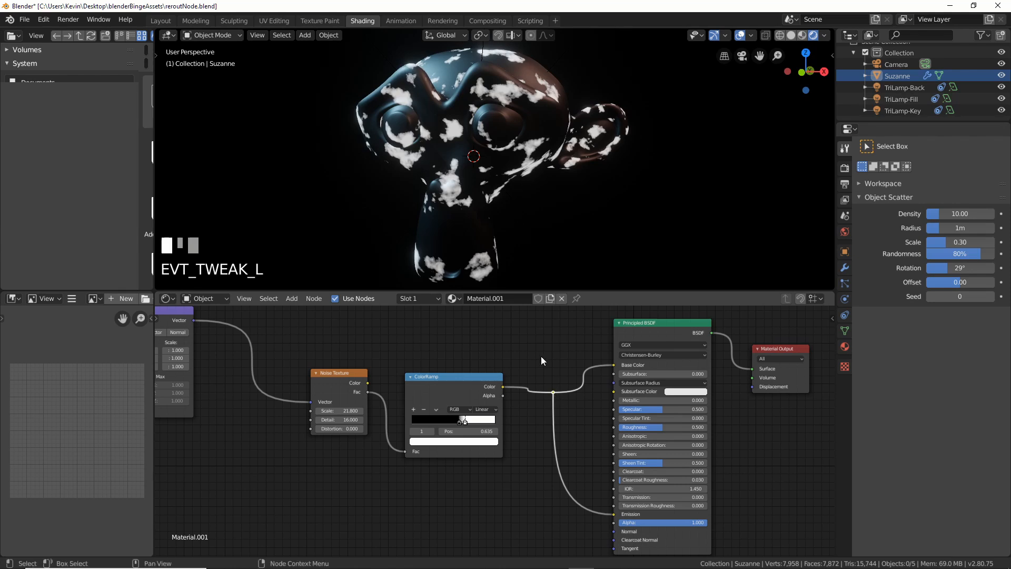
Move the new reroute point on the ColorRamp colour link into place near the Principled BSDF.
key("g")
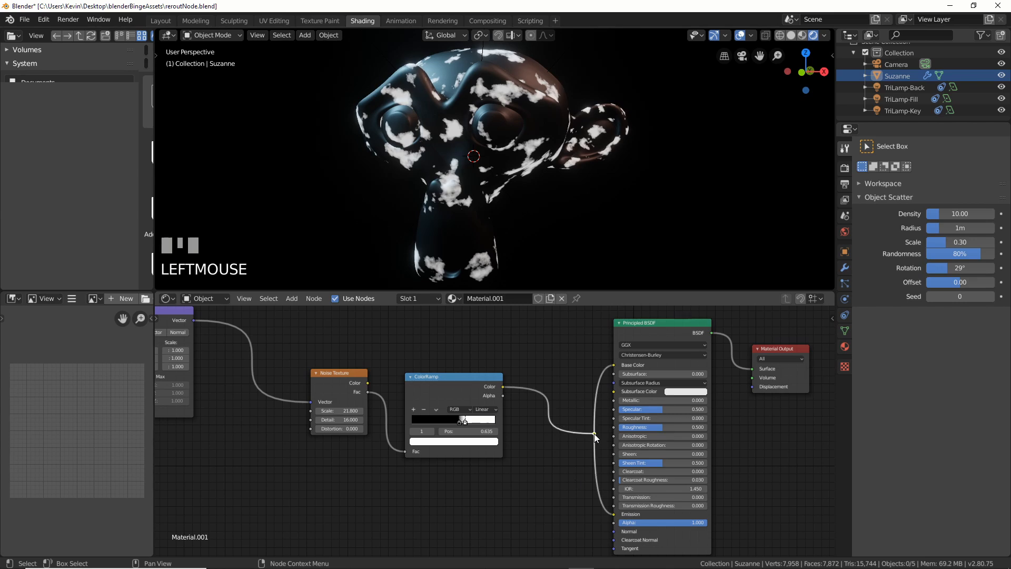
key("g")
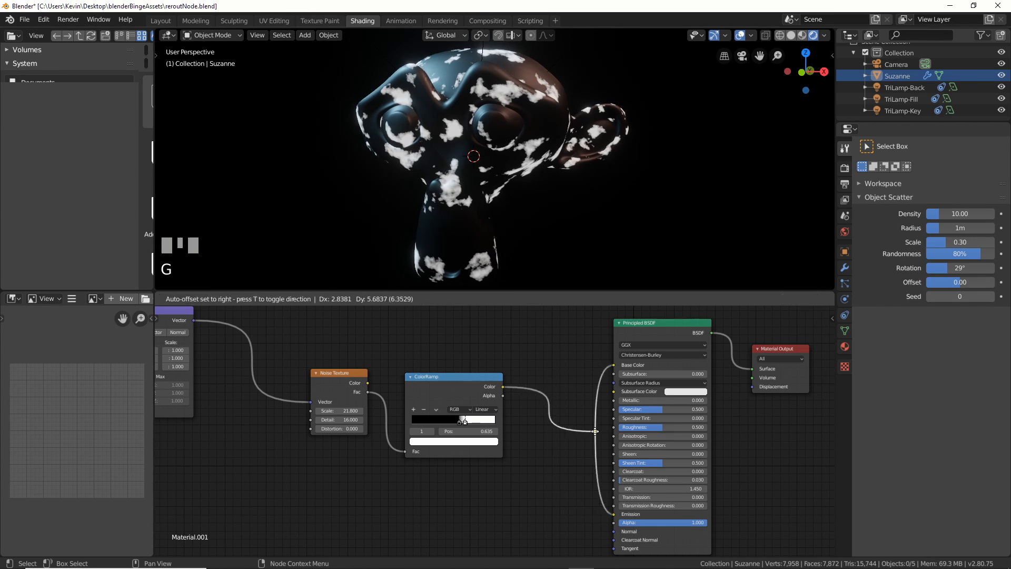
left_click(605, 439)
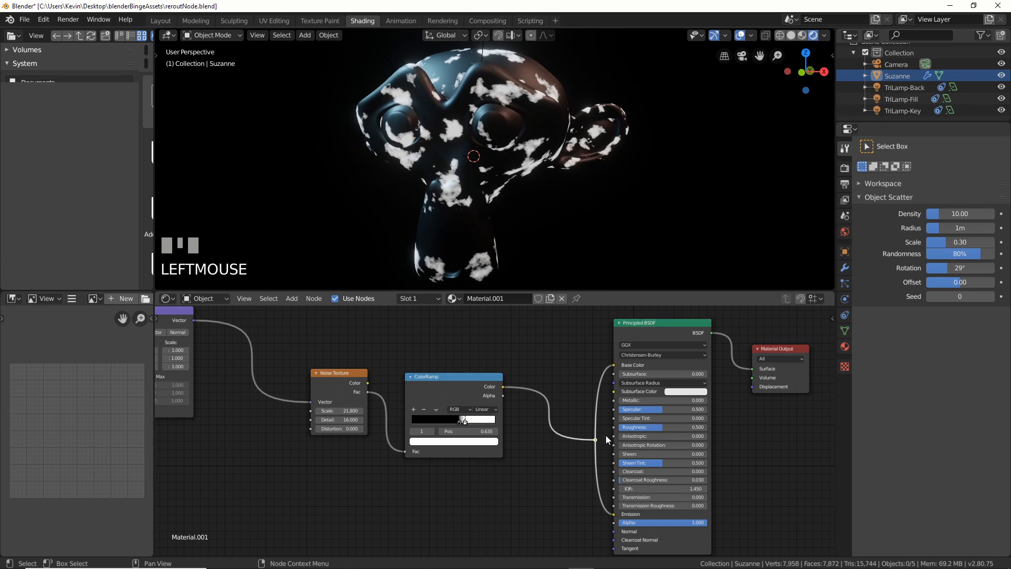
mouse_move(591, 465)
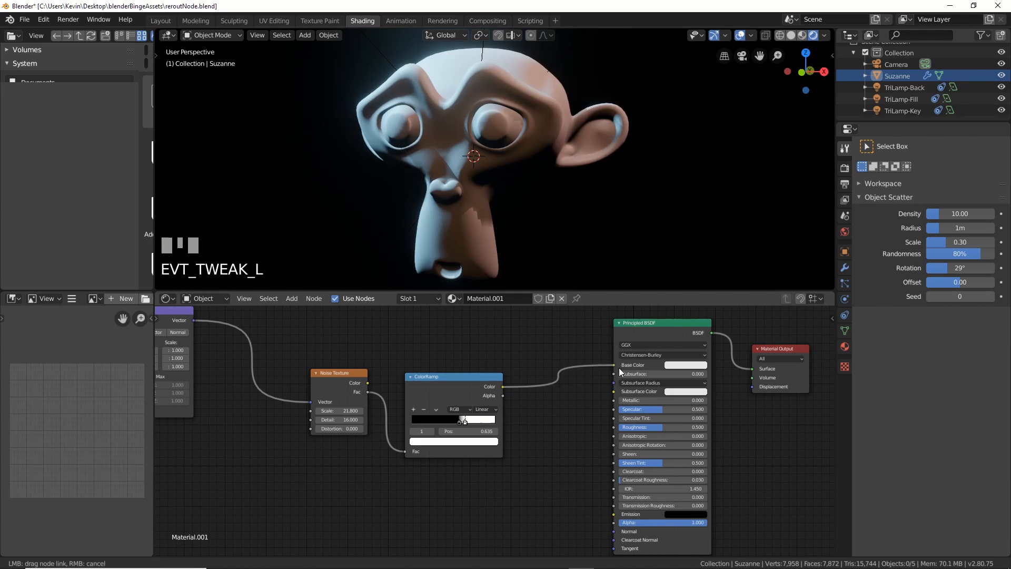
Link ColorRamp Color to Base Color via a reroute that also feeds Emission.
left_click(291, 298)
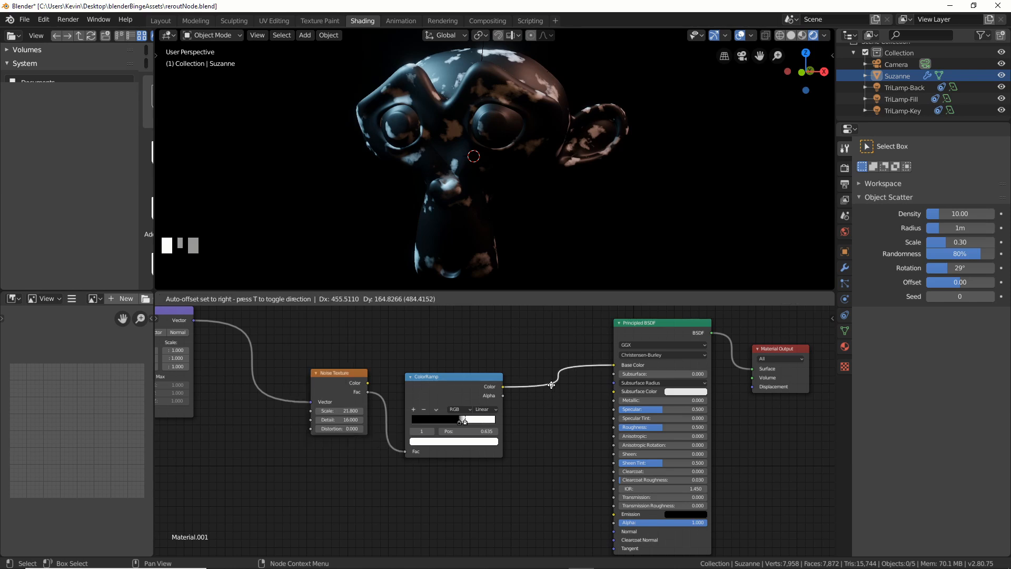
left_click(552, 385)
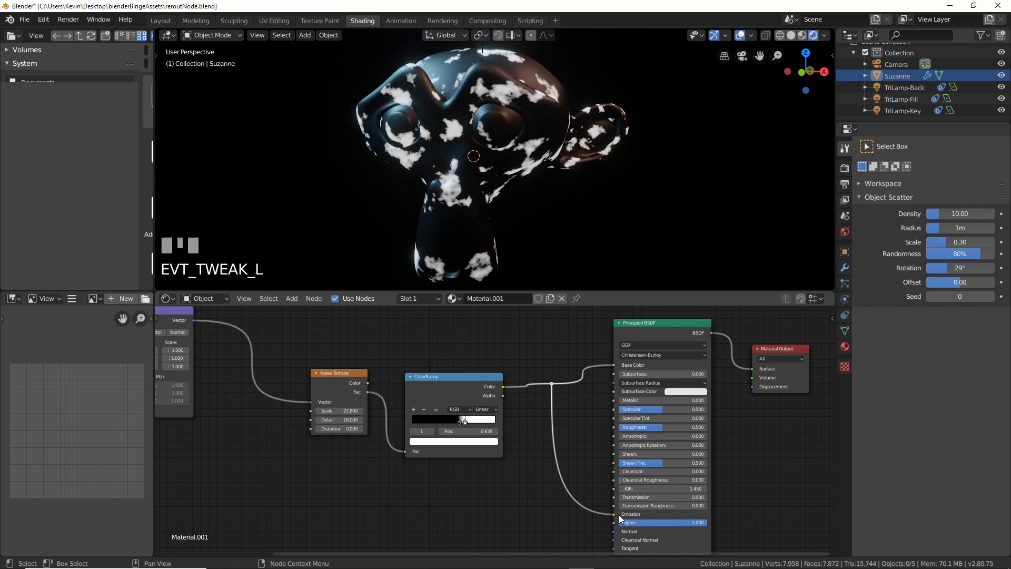
left_click(552, 386)
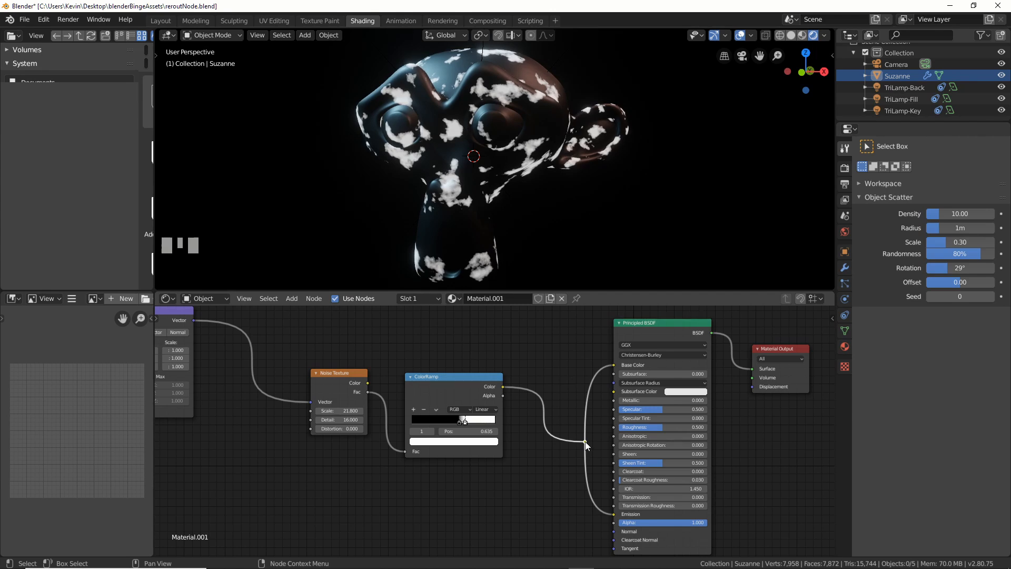
mouse_move(597, 422)
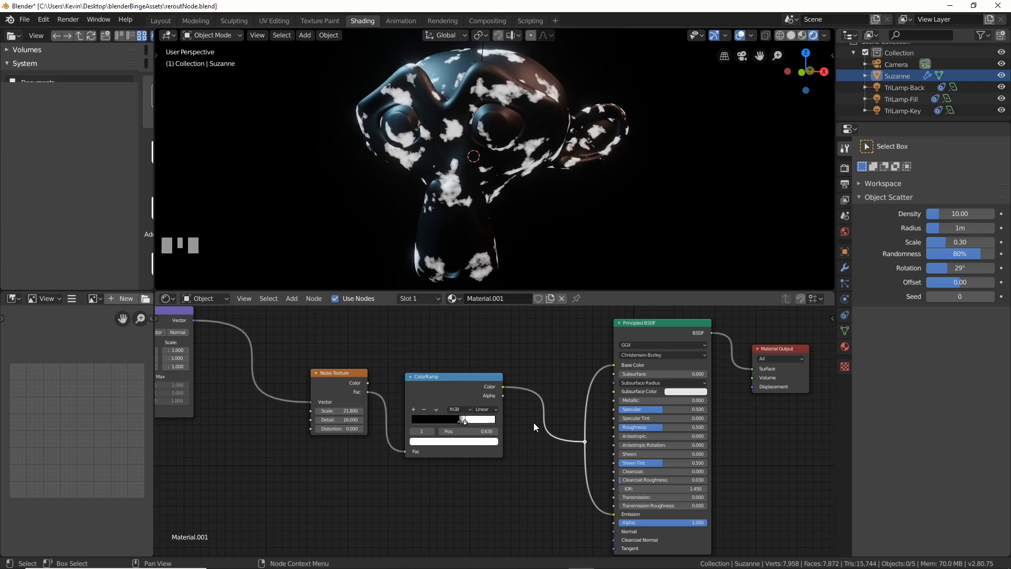
mouse_move(575, 448)
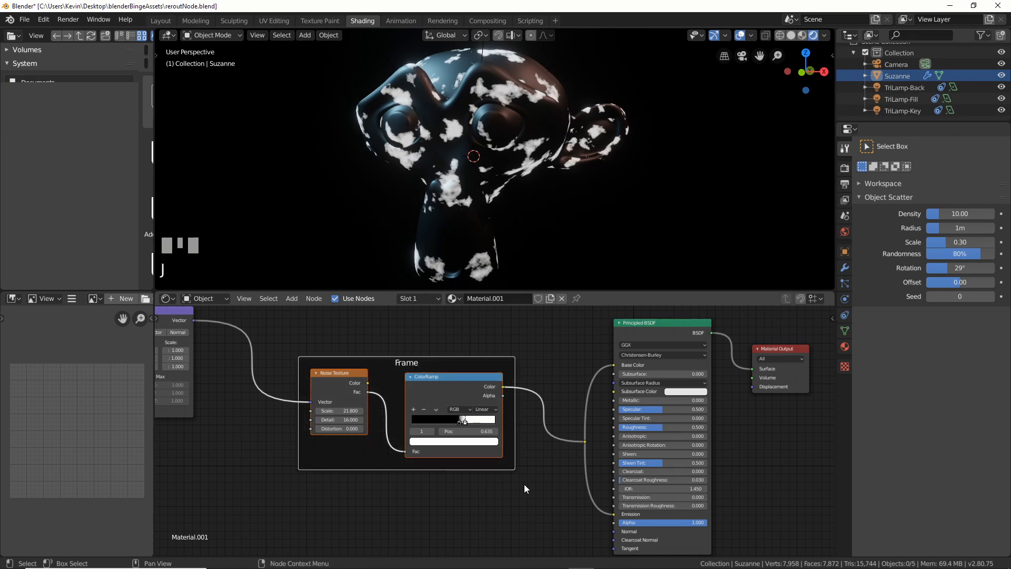
mouse_move(431, 374)
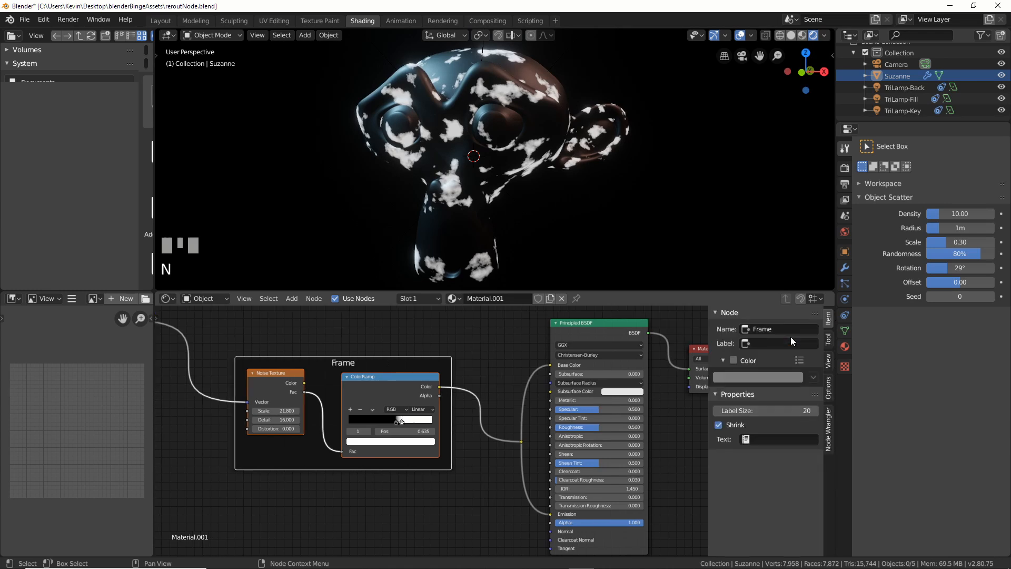
mouse_move(759, 361)
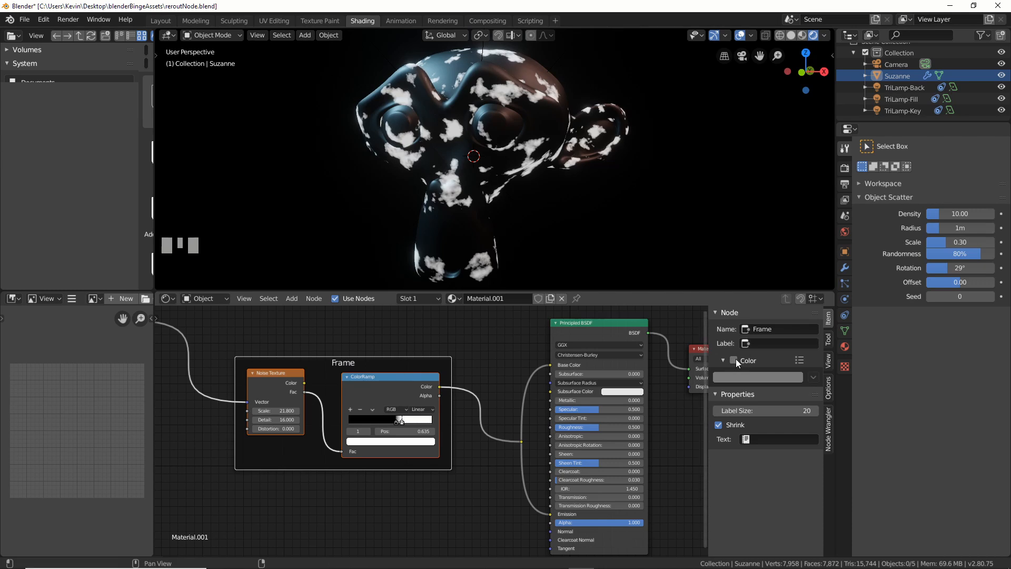
Give the frame a custom magenta colour and the label "I'm Pretty".
left_click(733, 360)
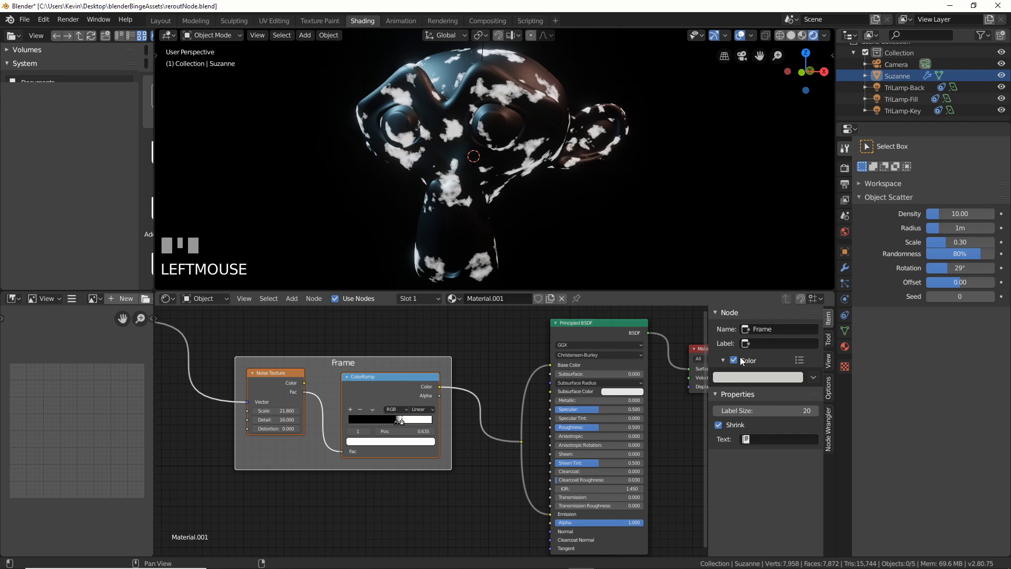
left_click(758, 377)
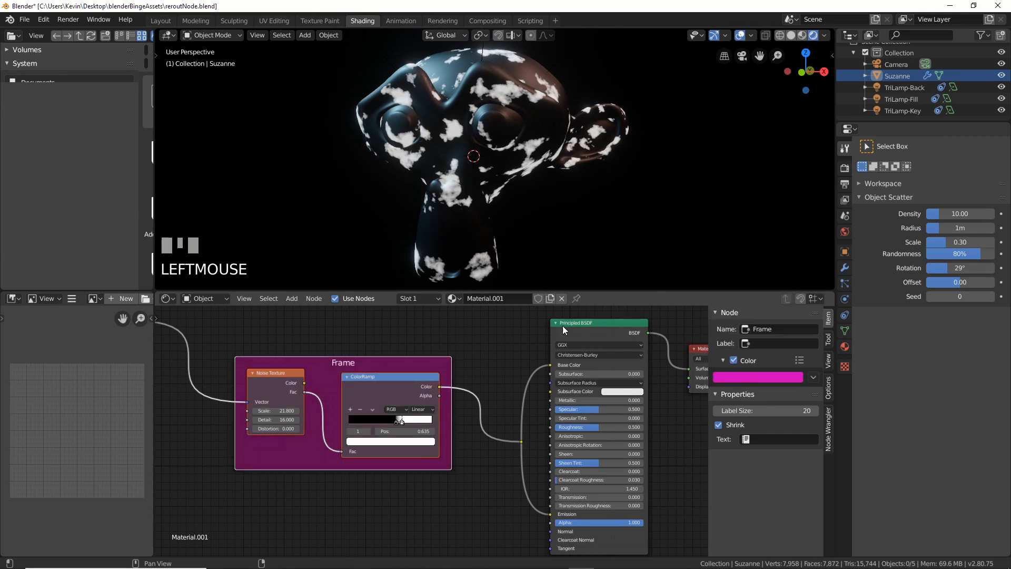
left_click(778, 343)
type("I'm a")
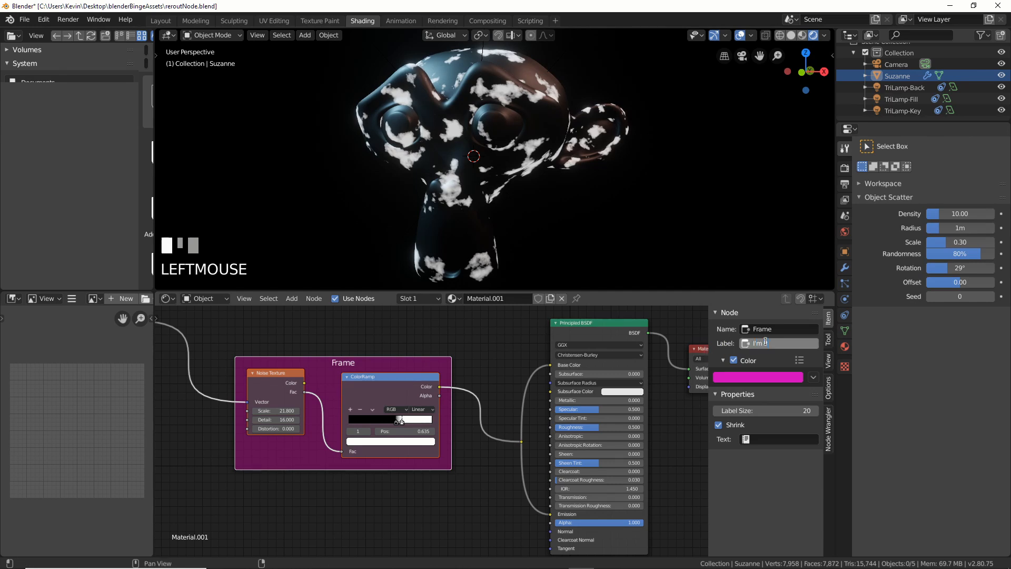
type("pretty")
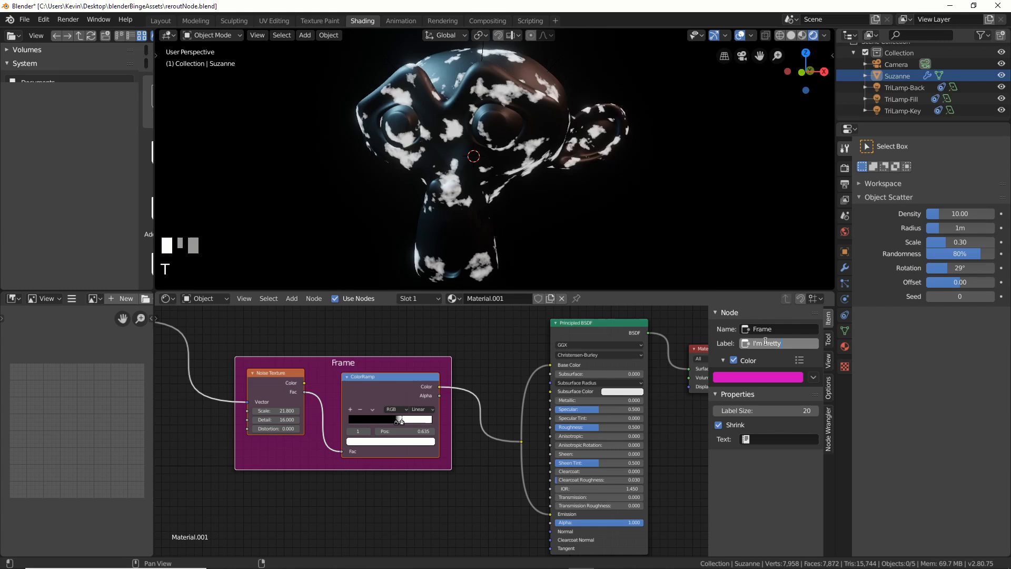
key("Return")
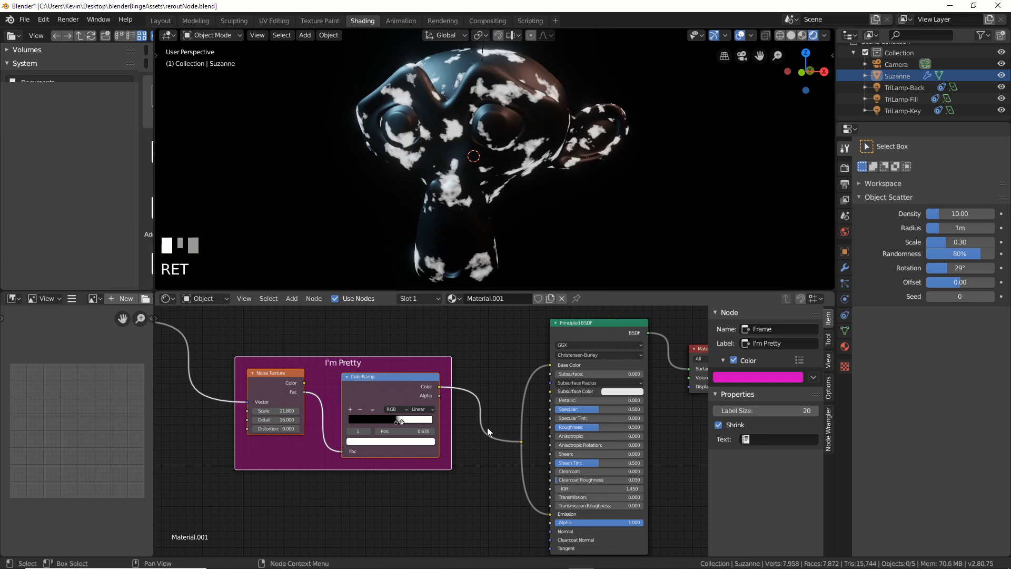
scroll("down", 3)
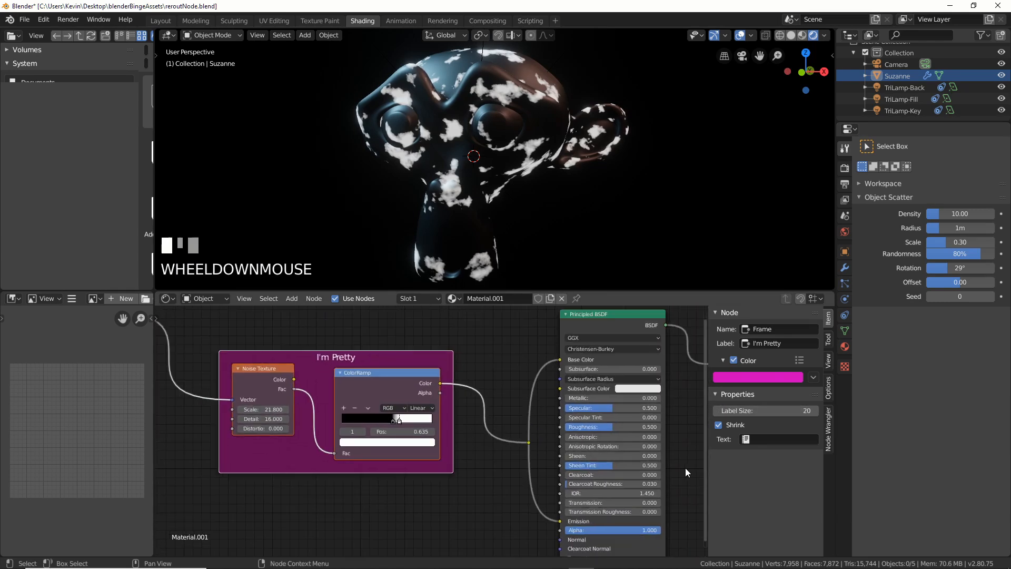
mouse_move(719, 429)
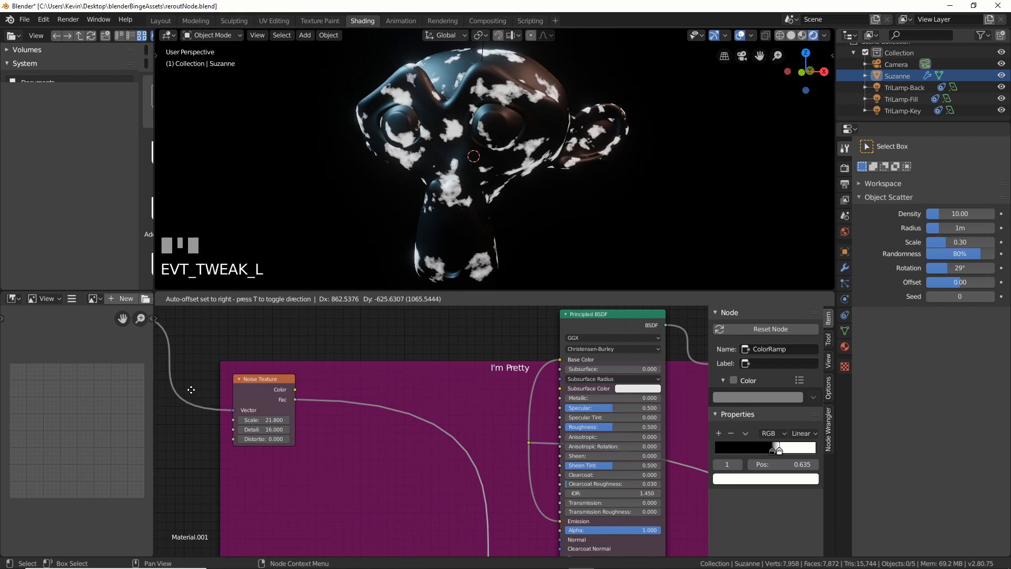
scroll("down", 3)
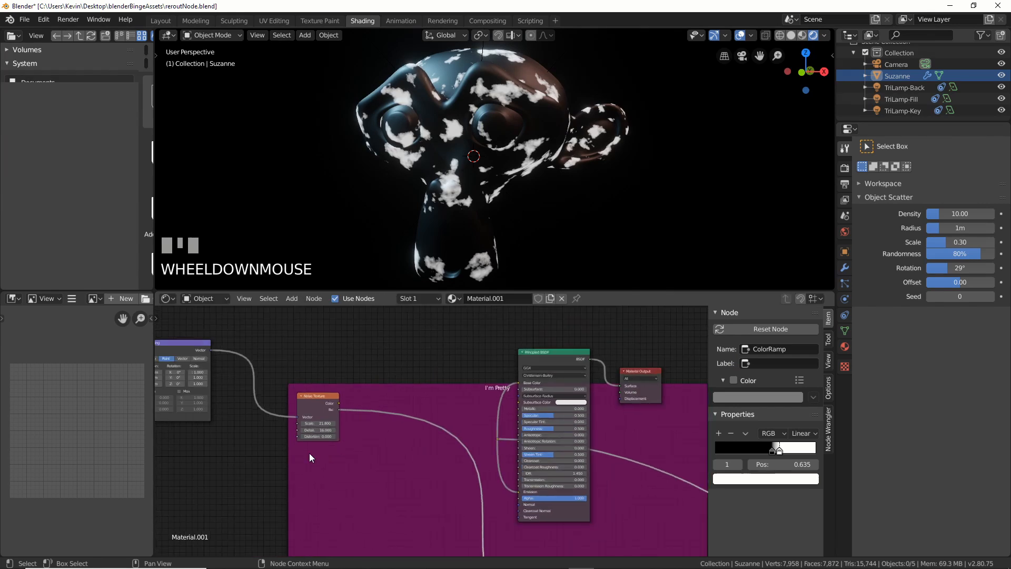
scroll("down", 3)
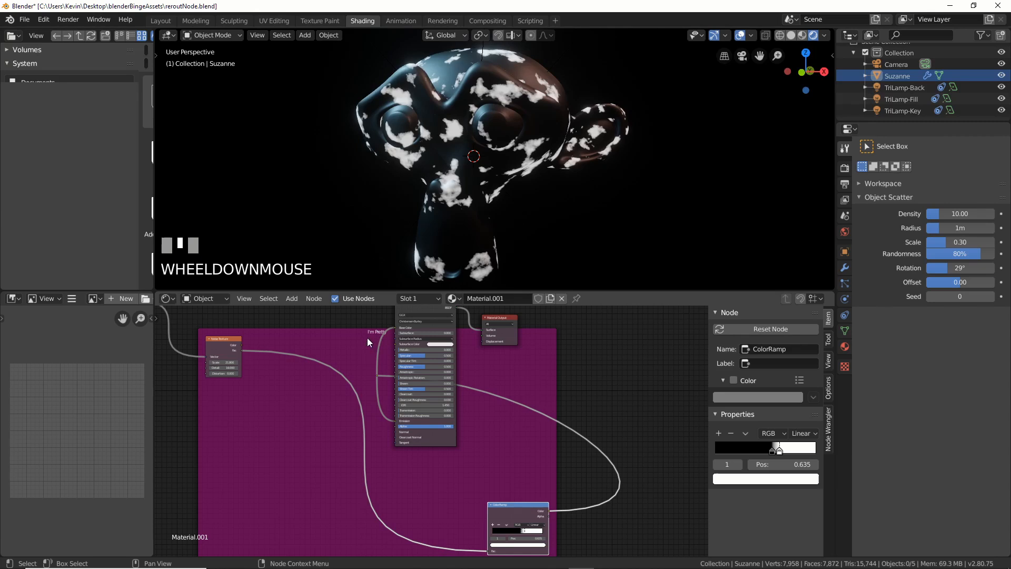
scroll("down", 3)
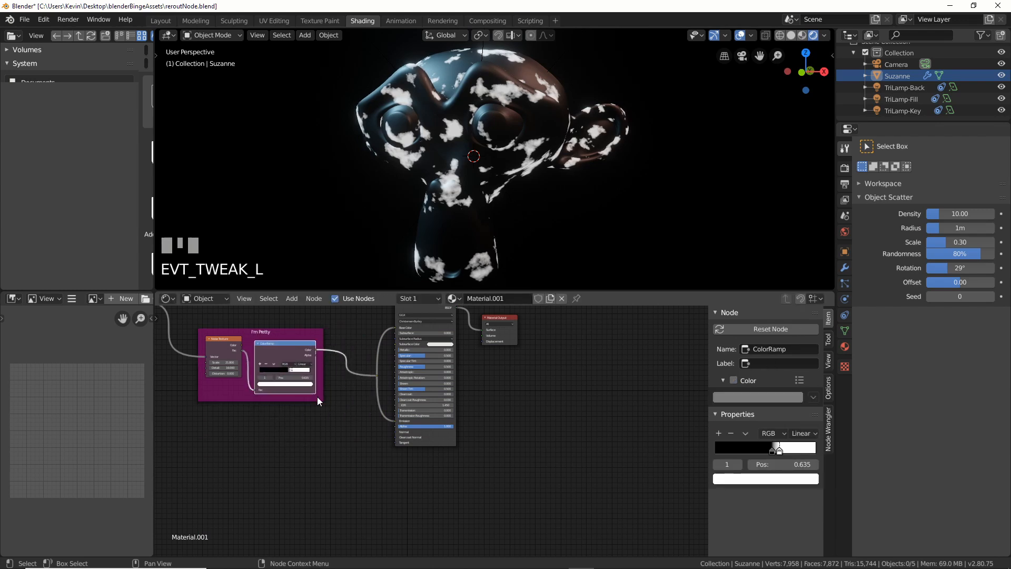
scroll("up", 3)
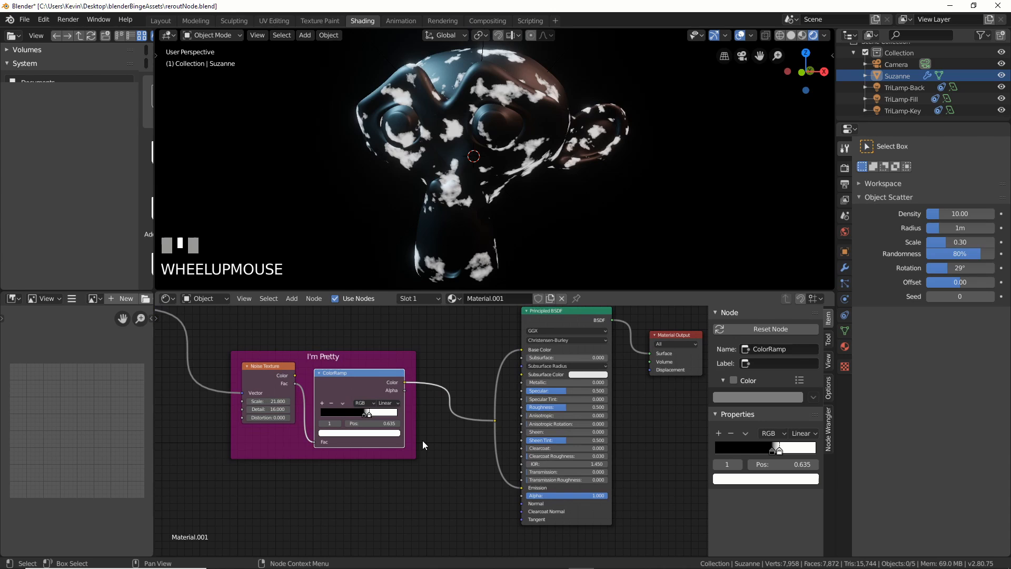
scroll("down", 3)
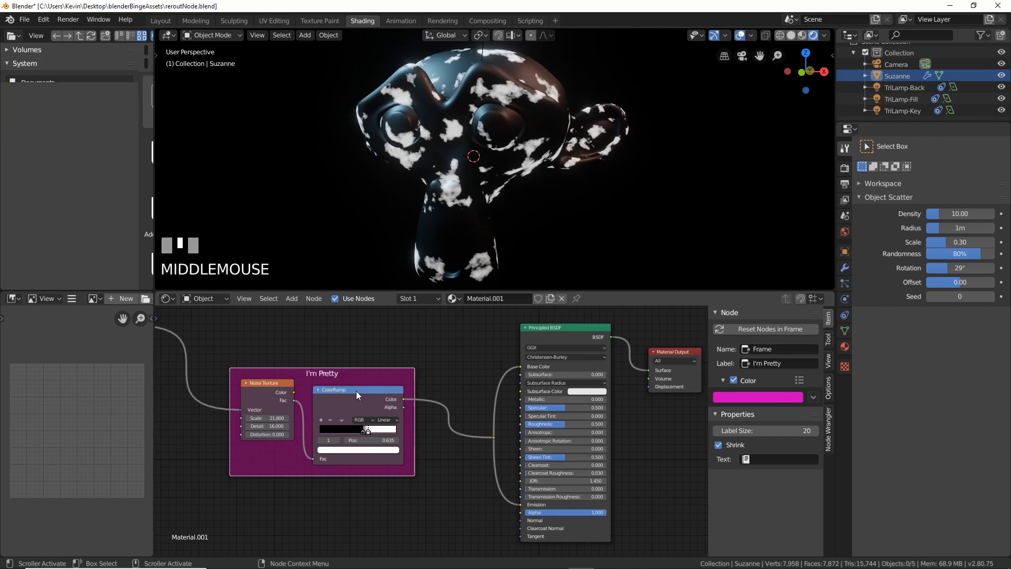
left_click(358, 390)
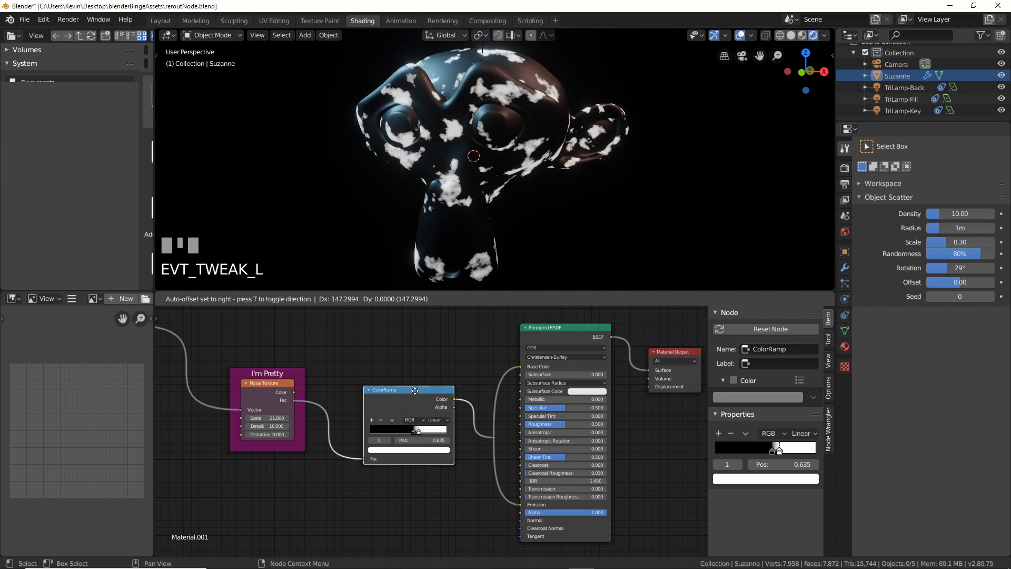
scroll("up", 3)
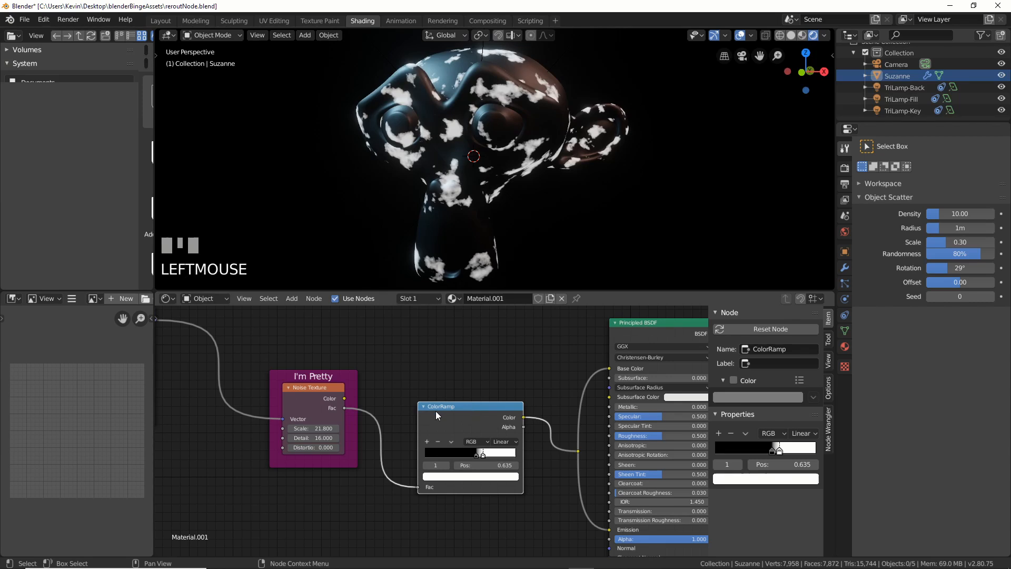
left_click(313, 376)
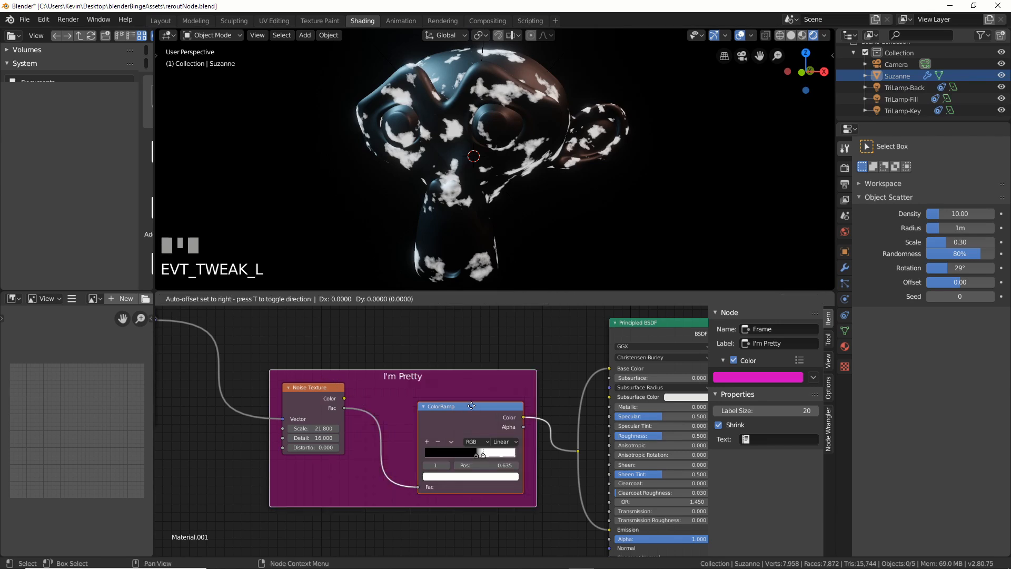
left_click(471, 406)
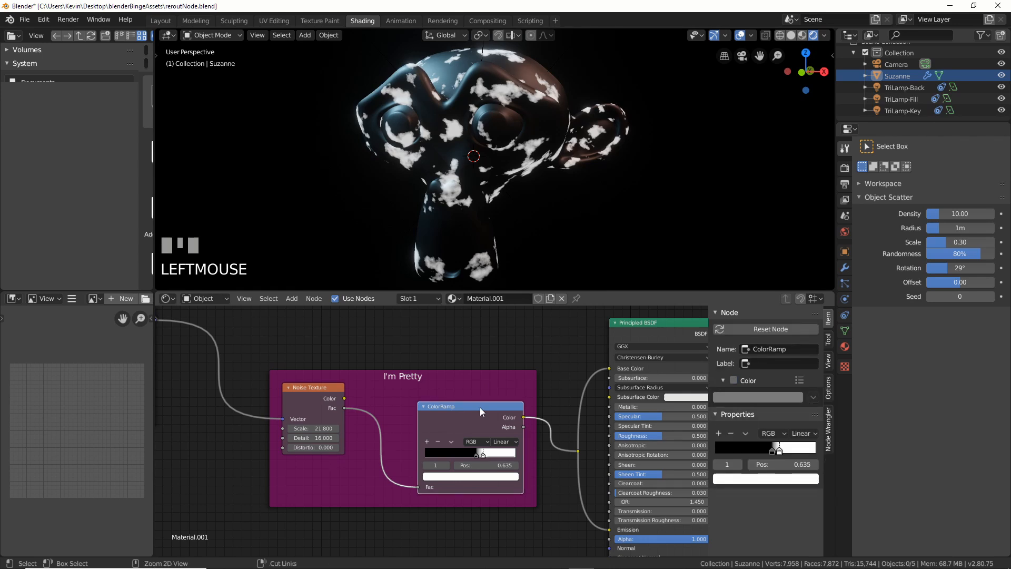
key("Delete")
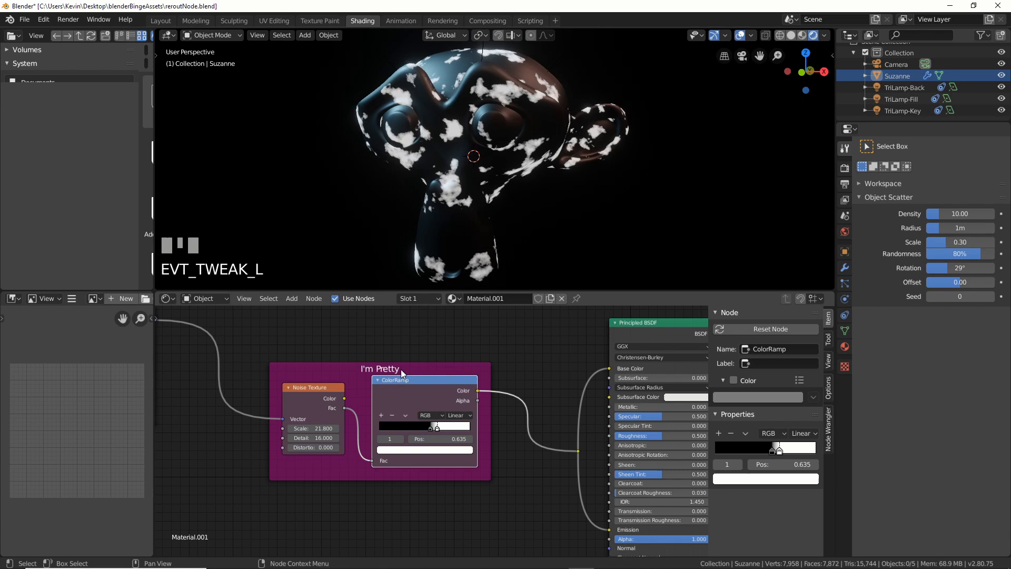
Add a plain Frame node from Add > Layout and delete the old magenta frame.
left_click(380, 368)
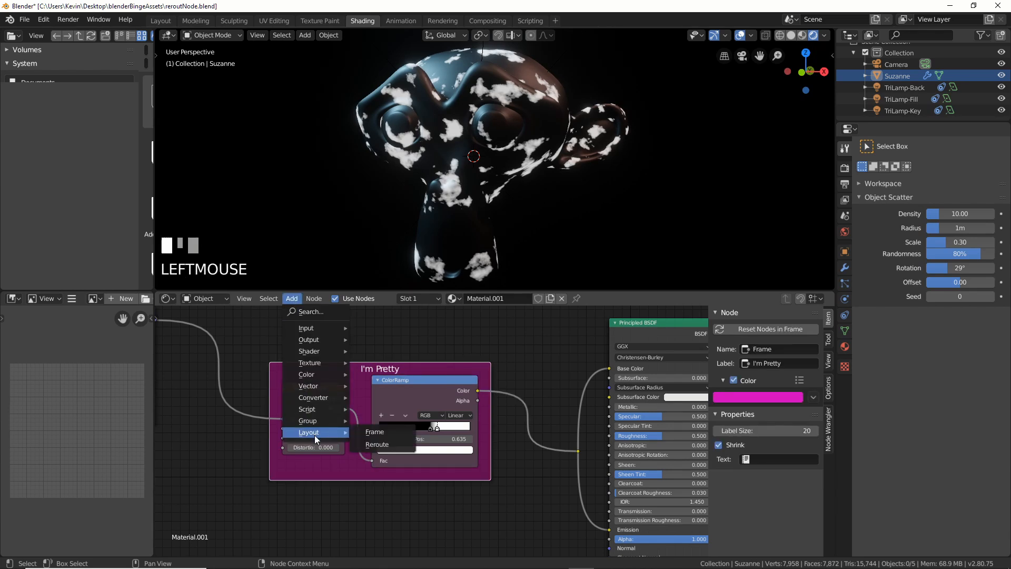
left_click(375, 431)
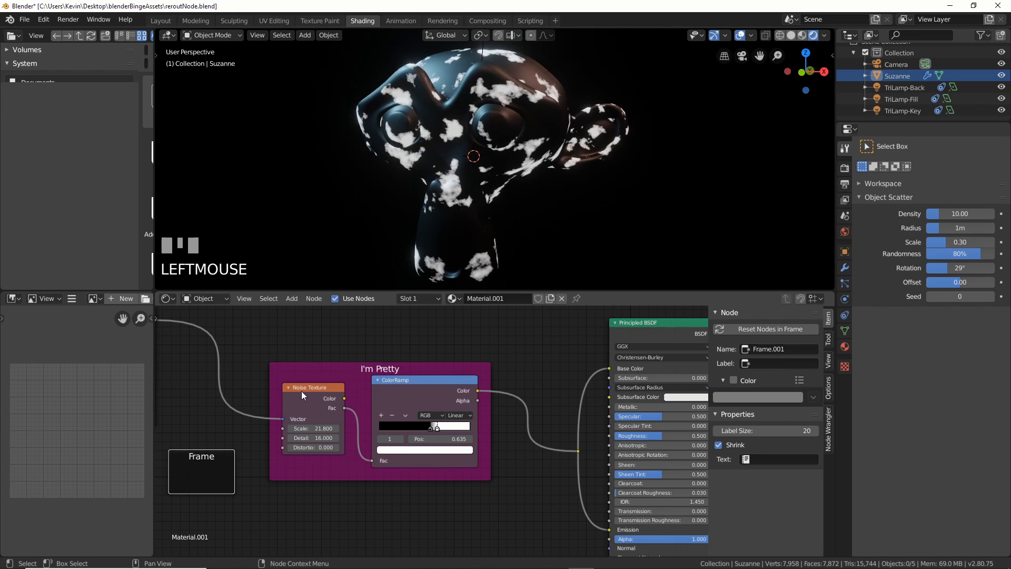
key("Delete")
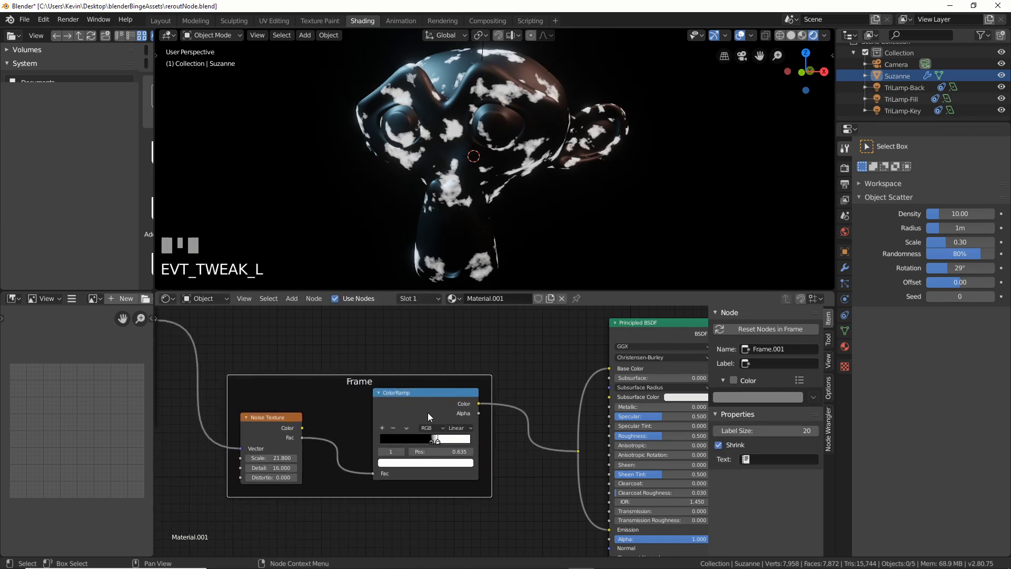
scroll("down", 3)
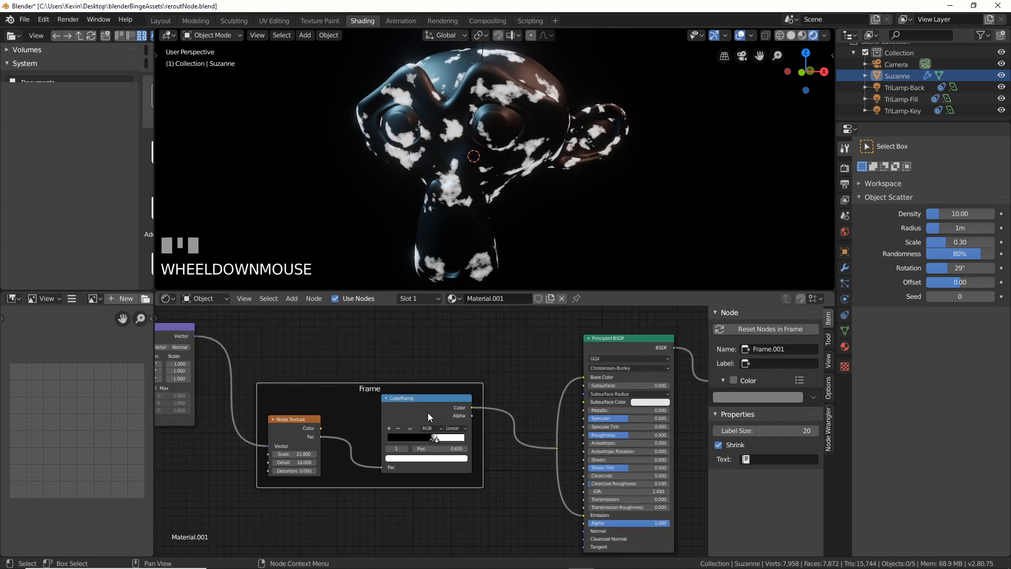
scroll("down", 3)
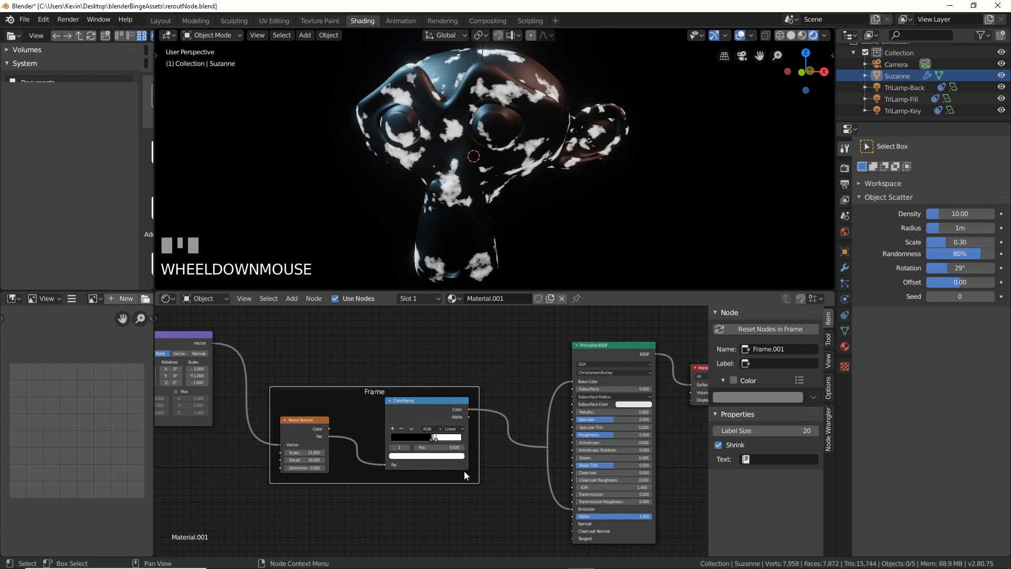
scroll("down", 3)
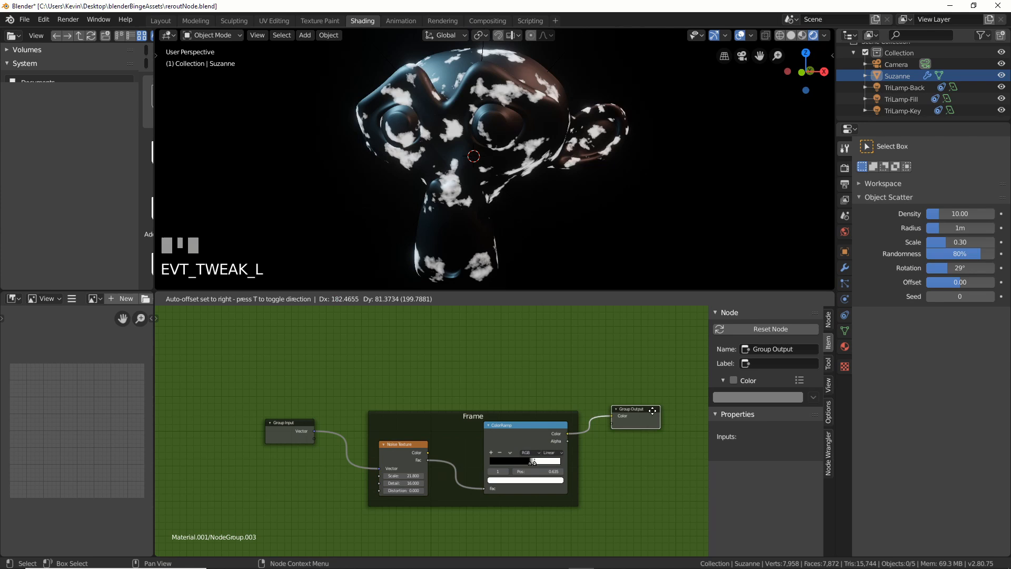
Zoom the node editor view out over the framed texture nodes.
scroll("down", 3)
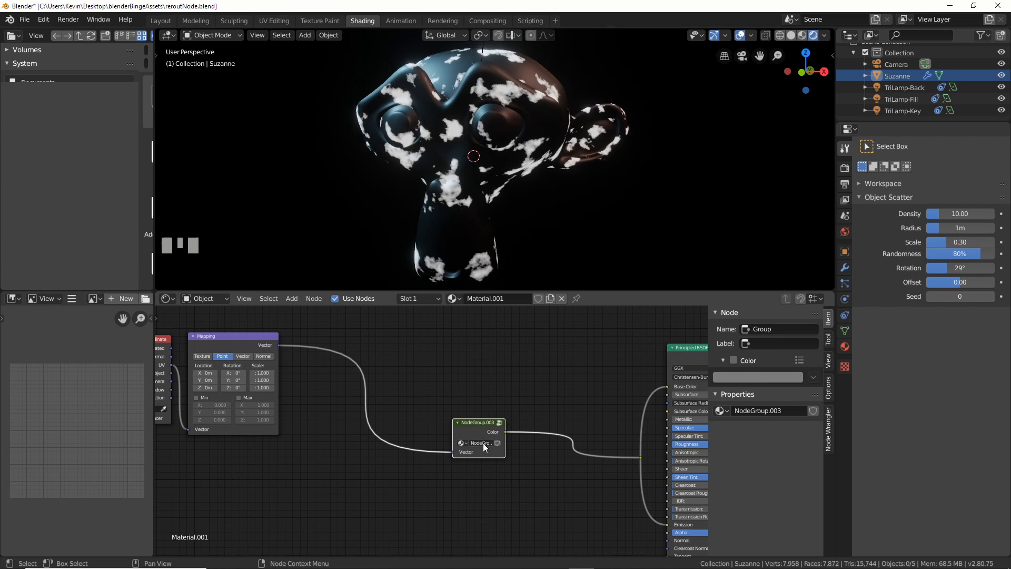
Ungroup NodeGroup.003 from its right-click menu.
right_click(480, 443)
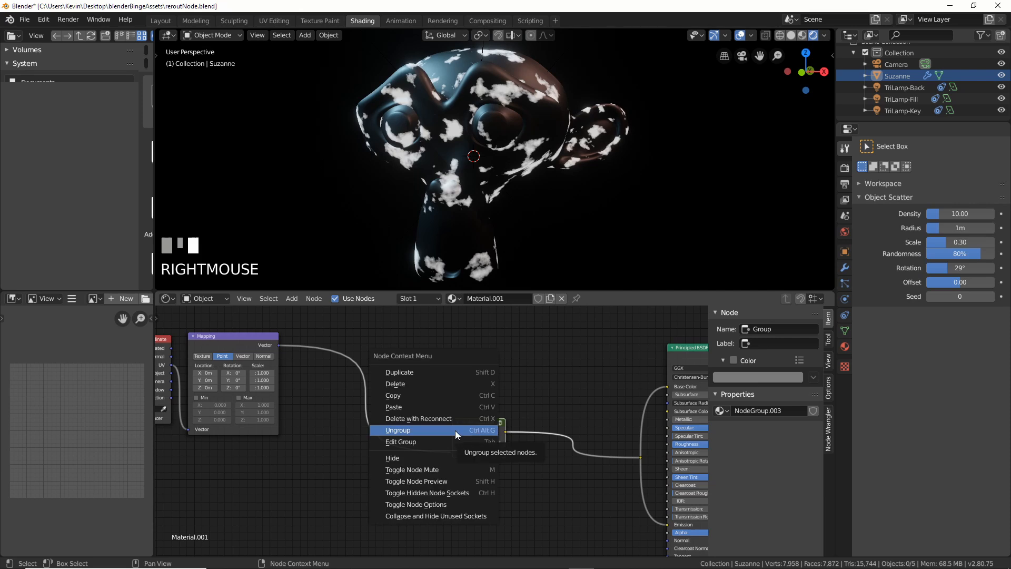
left_click(398, 430)
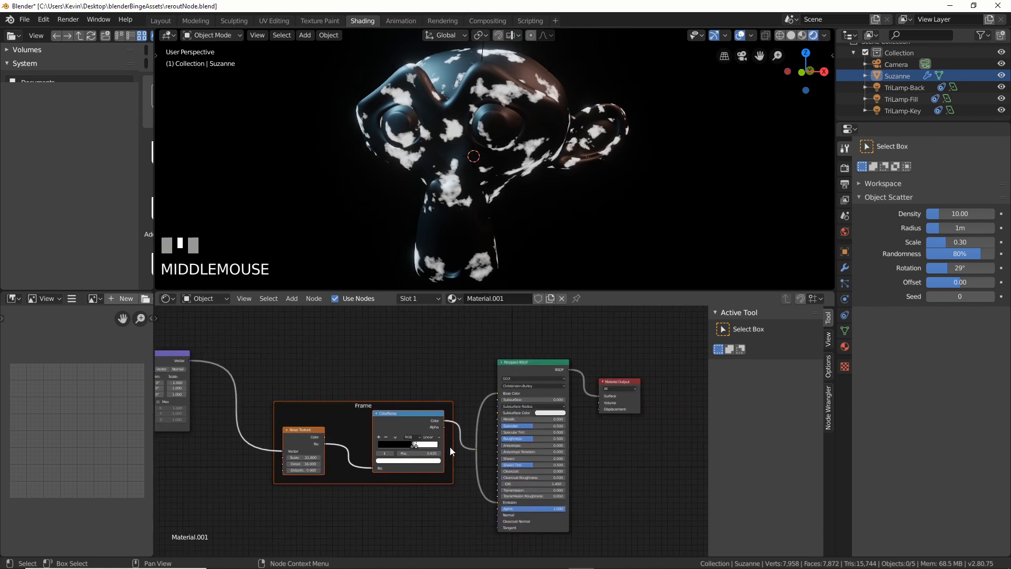
mouse_move(390, 434)
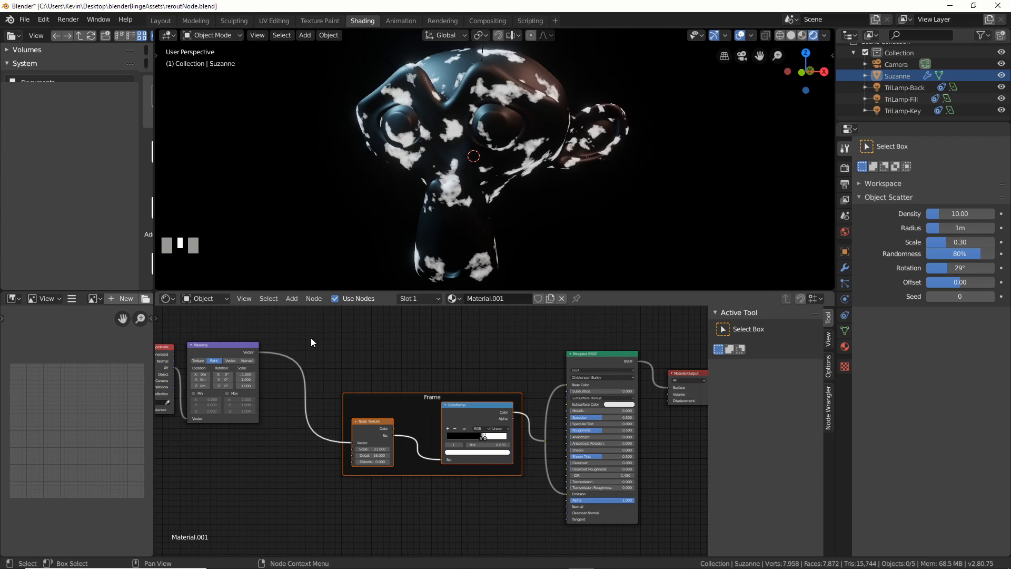
mouse_move(431, 457)
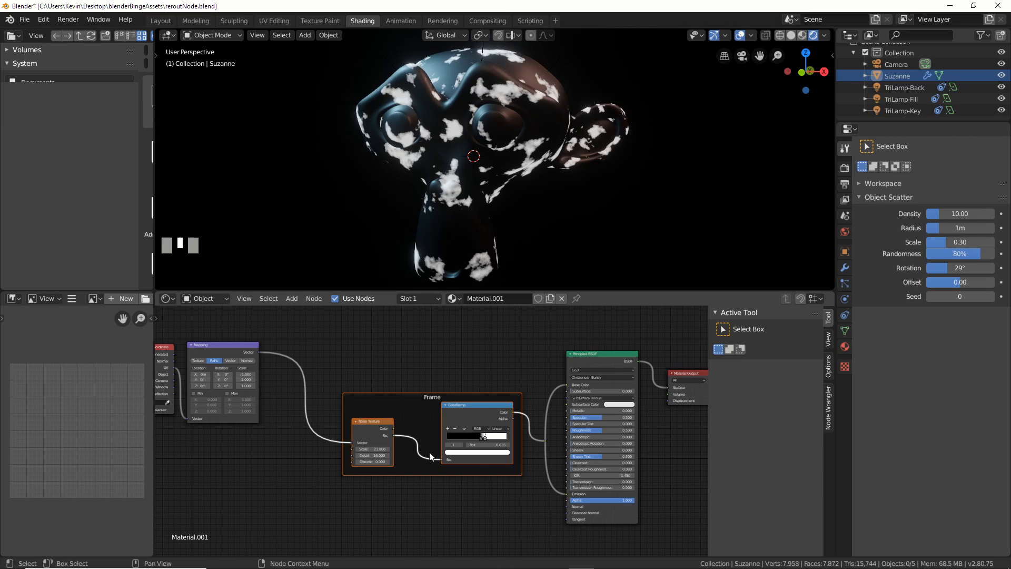